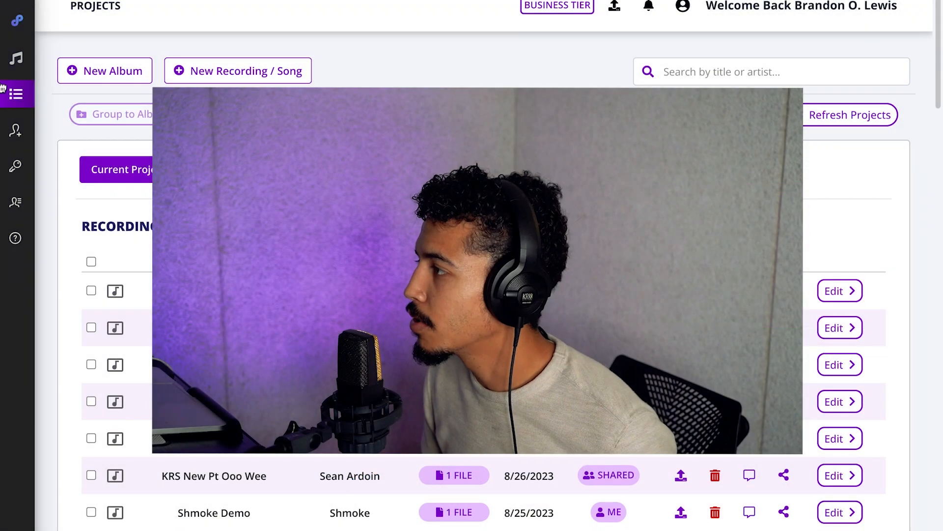
Open the Playlists page from the left sidebar
{"action": "left_click", "coordinate": [16, 58]}
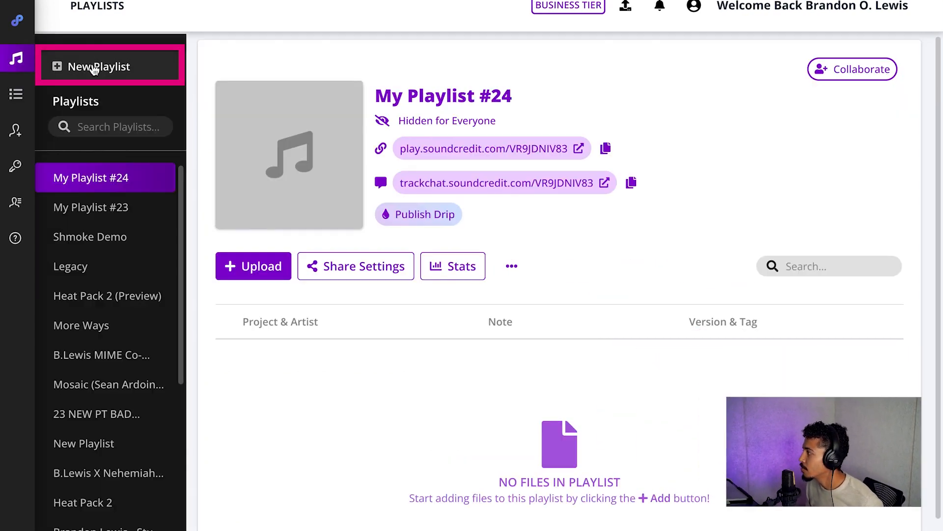
Create a new playlist, keeping the default name My Playlist #25
{"action": "left_click", "coordinate": [99, 67]}
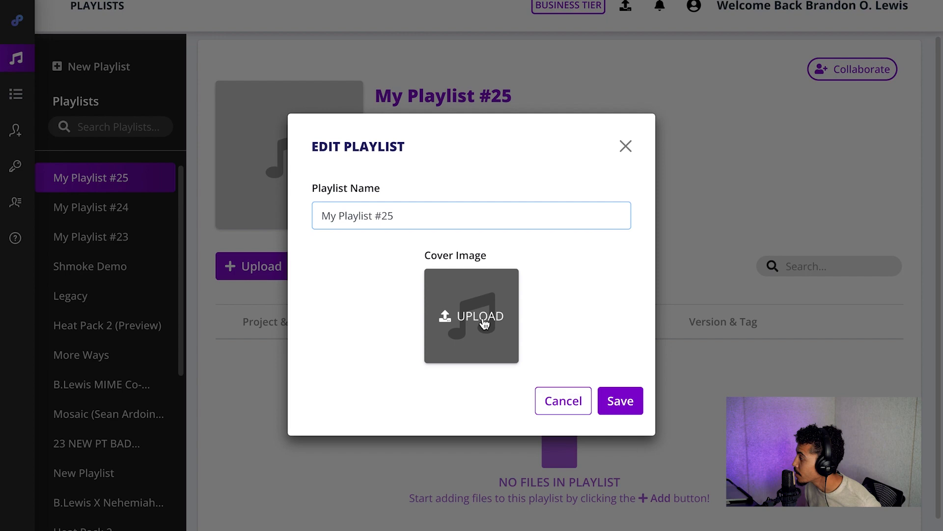
{"action": "left_click", "coordinate": [472, 316]}
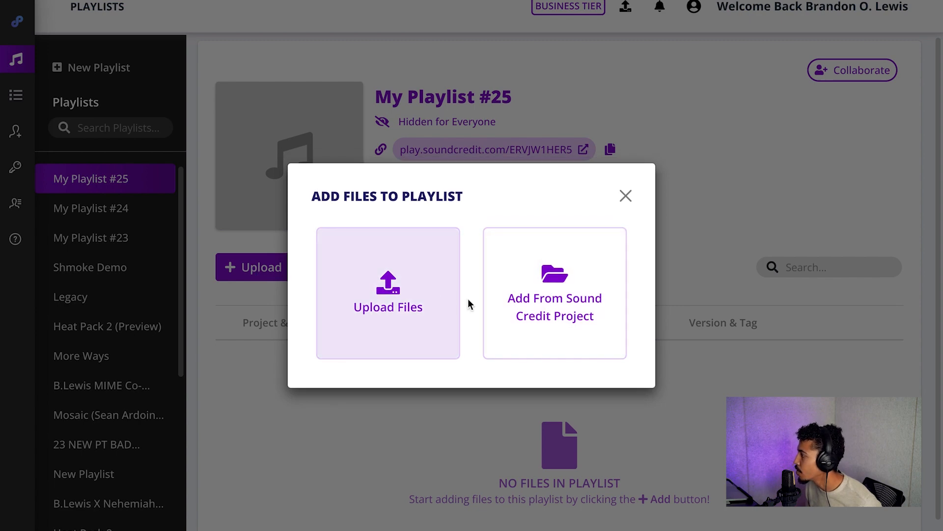
Dismiss the Add Files prompt and open My Playlist #25's Share Settings
{"action": "left_click", "coordinate": [554, 293]}
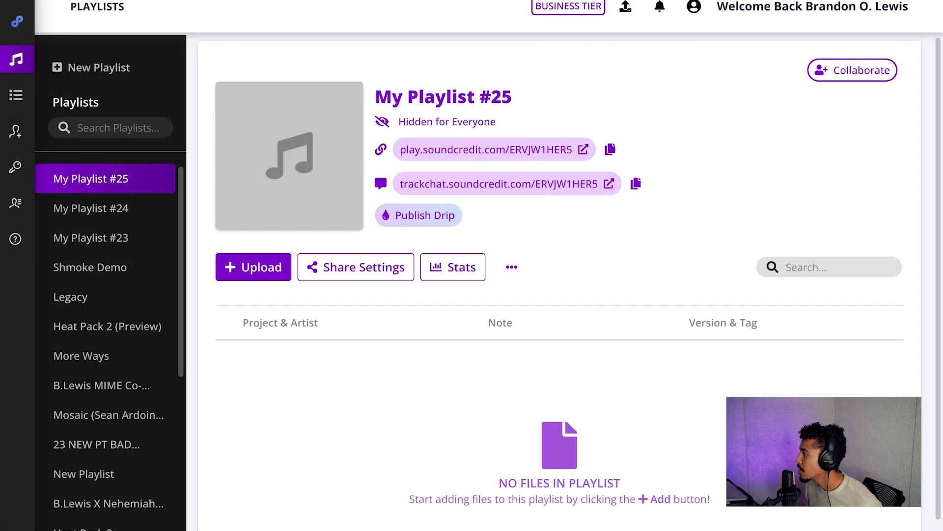
{"action": "mouse_move", "coordinate": [313, 295]}
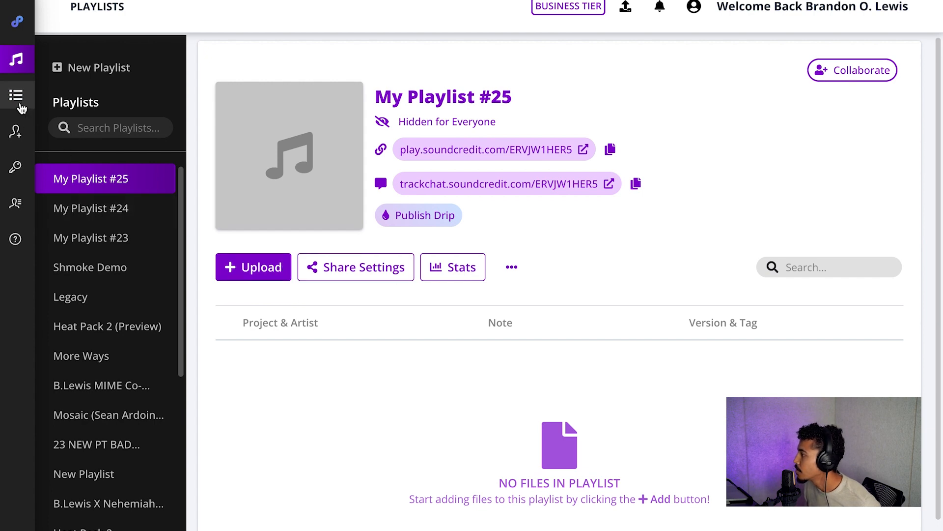
{"action": "left_click", "coordinate": [18, 95]}
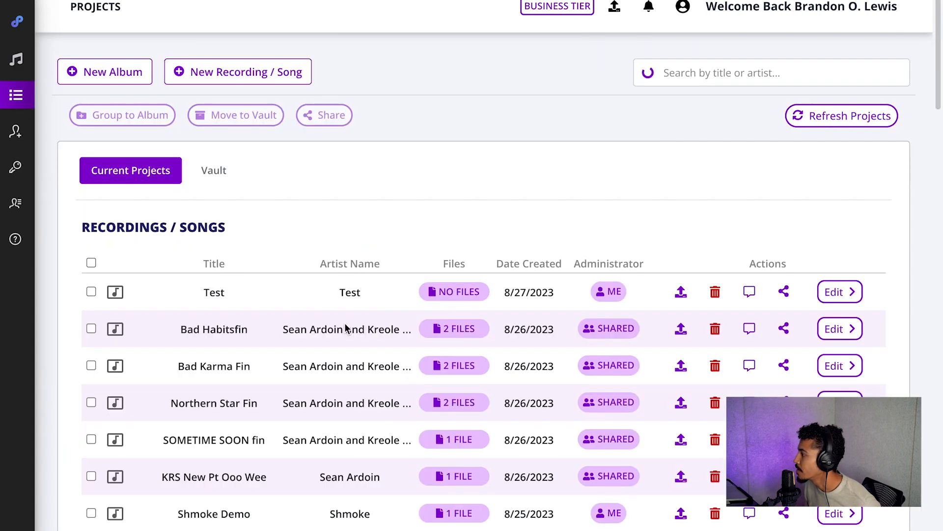
{"action": "mouse_move", "coordinate": [454, 330]}
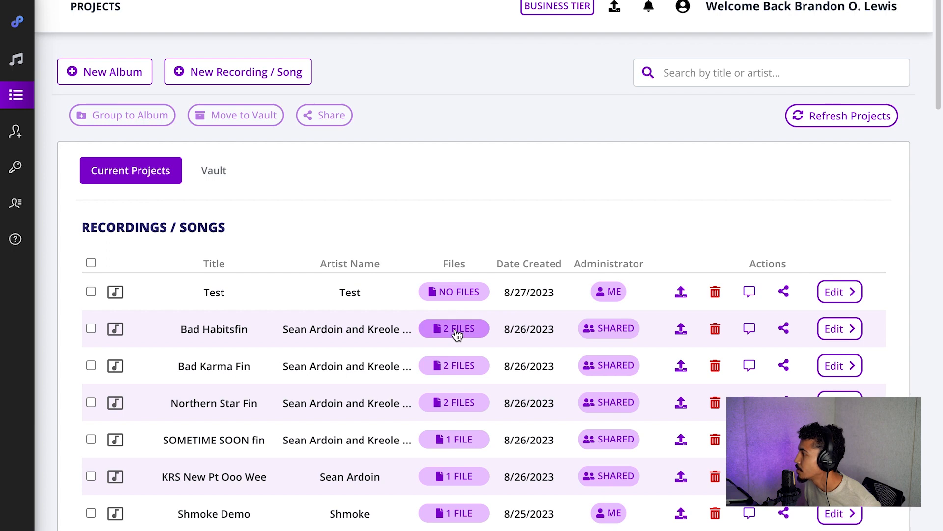
{"action": "left_click", "coordinate": [18, 59]}
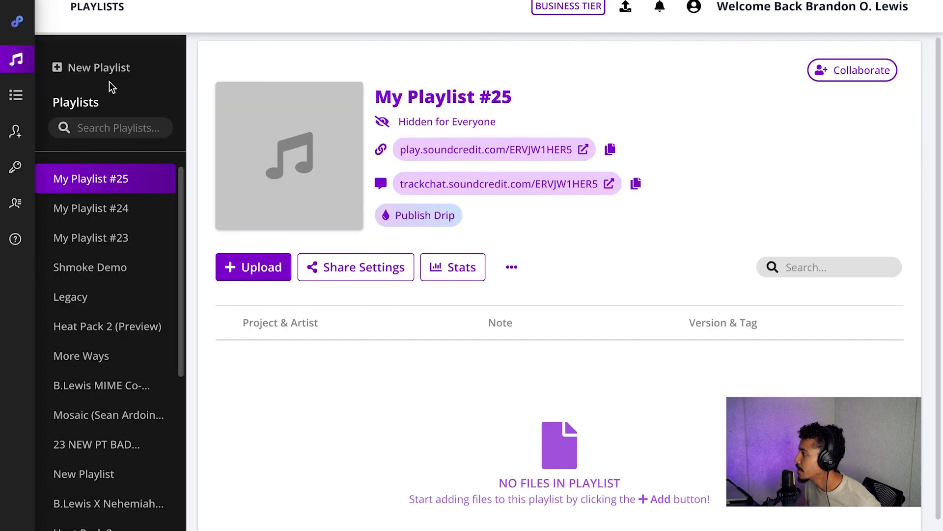
{"action": "mouse_move", "coordinate": [475, 150]}
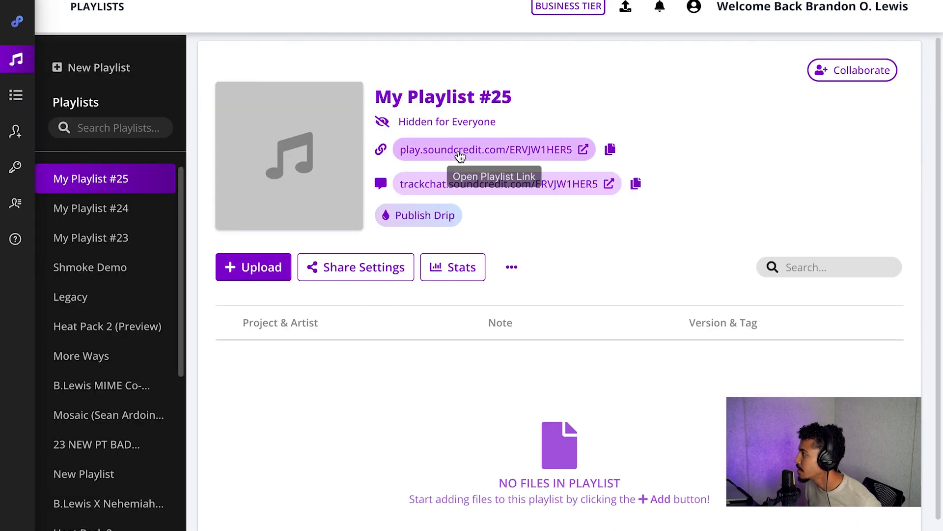
{"action": "left_click", "coordinate": [356, 266]}
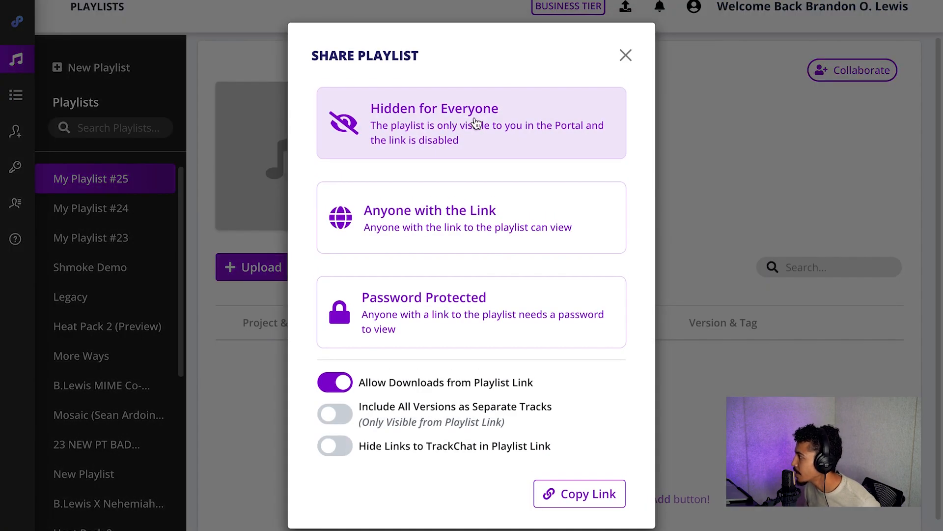
Turn off link downloads, all-versions tracks and hidden TrackChat links
{"action": "left_click", "coordinate": [335, 382]}
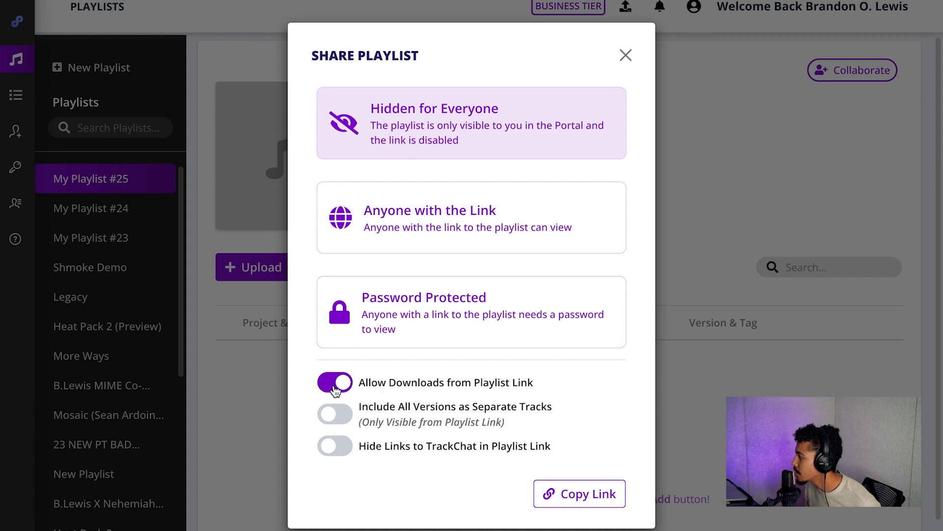
{"action": "left_click", "coordinate": [334, 382]}
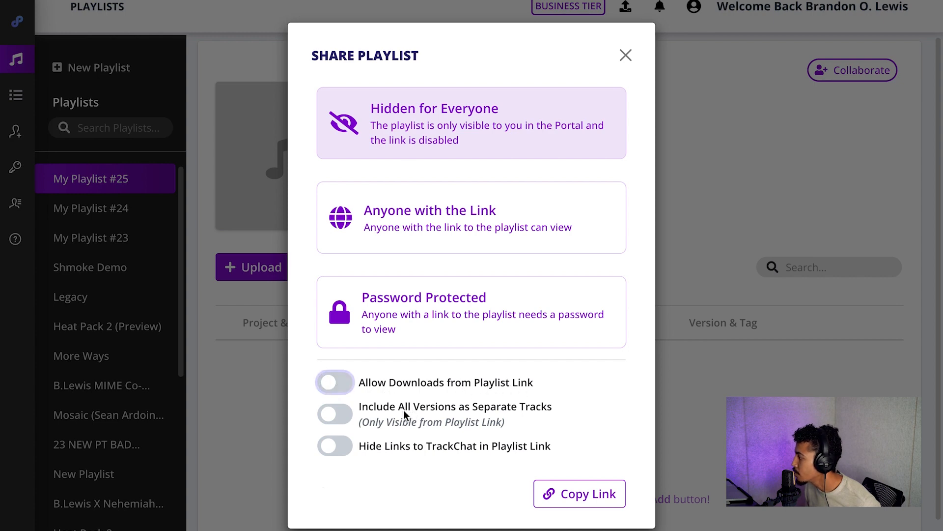
{"action": "left_click", "coordinate": [334, 415]}
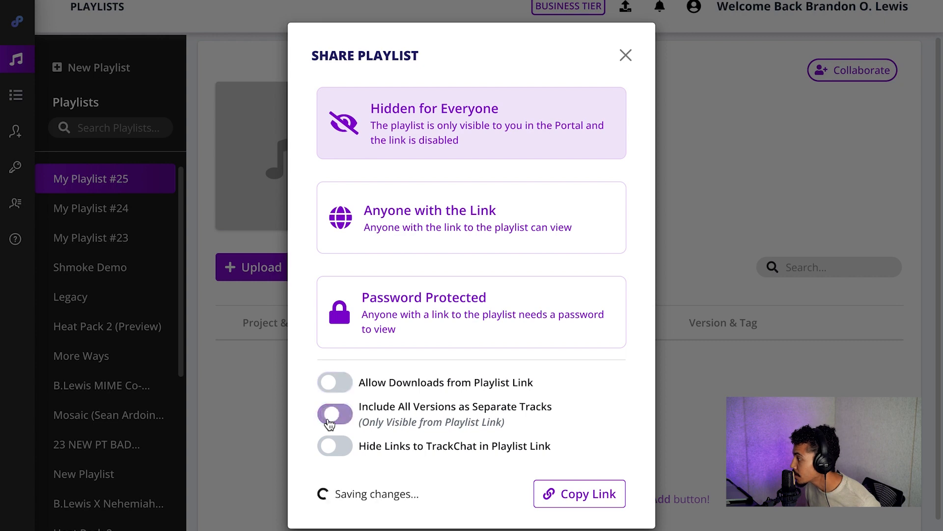
{"action": "left_click", "coordinate": [335, 446]}
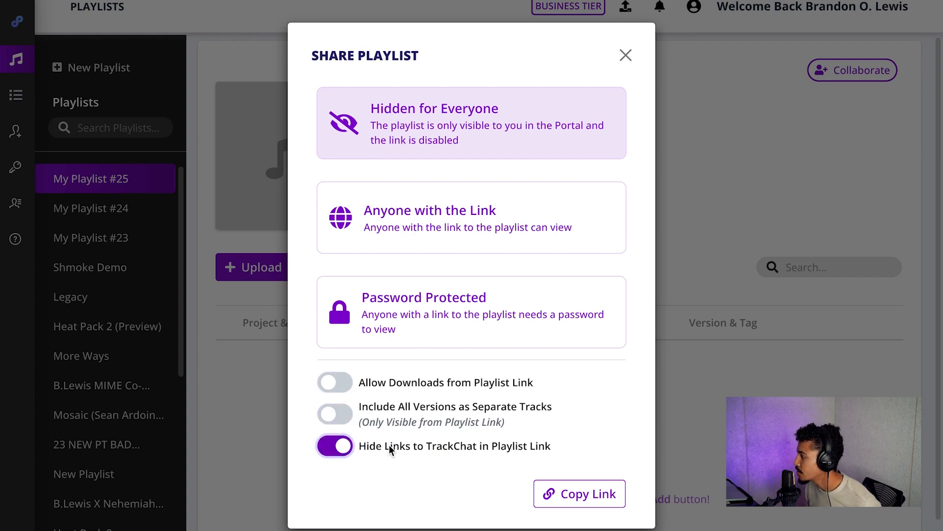
{"action": "left_click", "coordinate": [472, 217]}
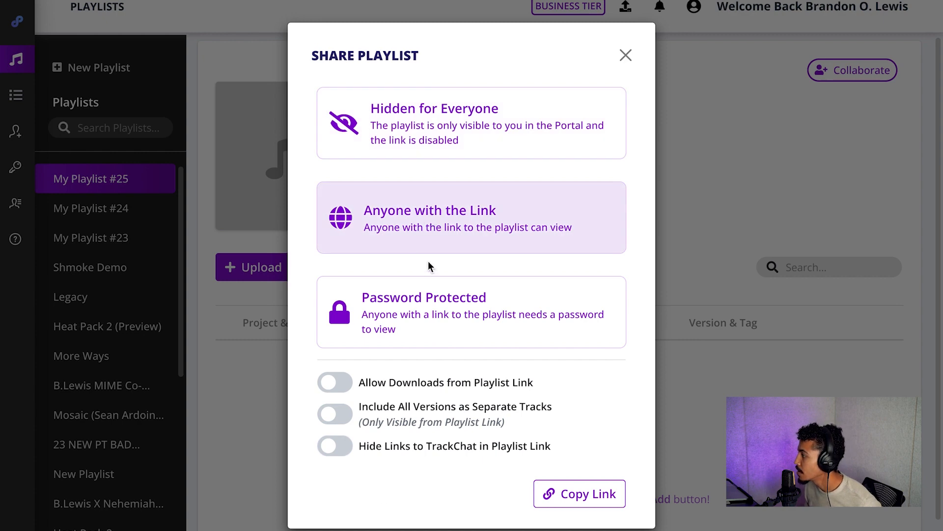
Cancel password protection and copy the anyone-with-the-link share link
{"action": "left_click", "coordinate": [472, 313]}
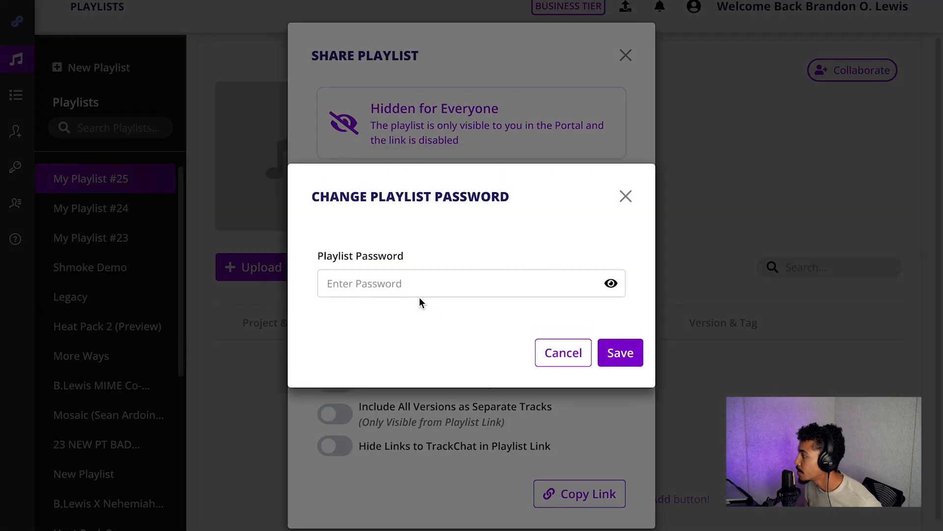
{"action": "left_click", "coordinate": [563, 353]}
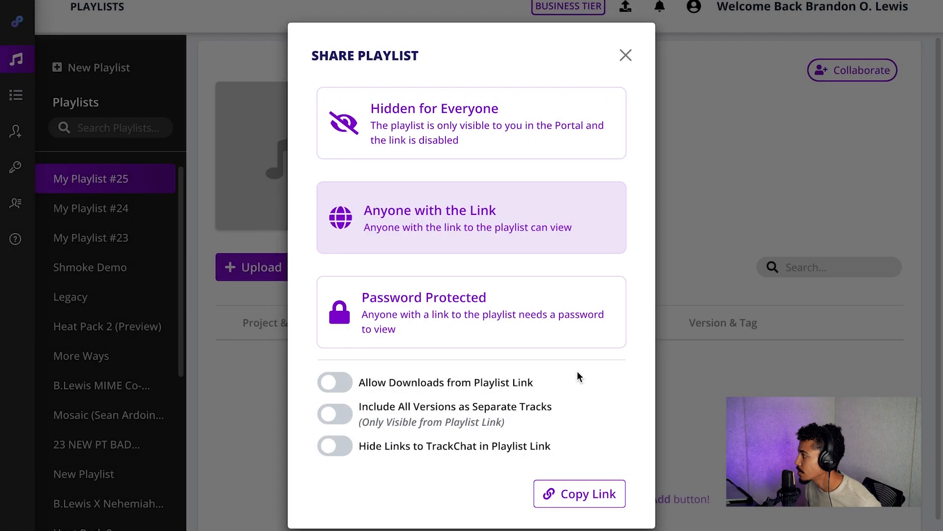
{"action": "left_click", "coordinate": [579, 494]}
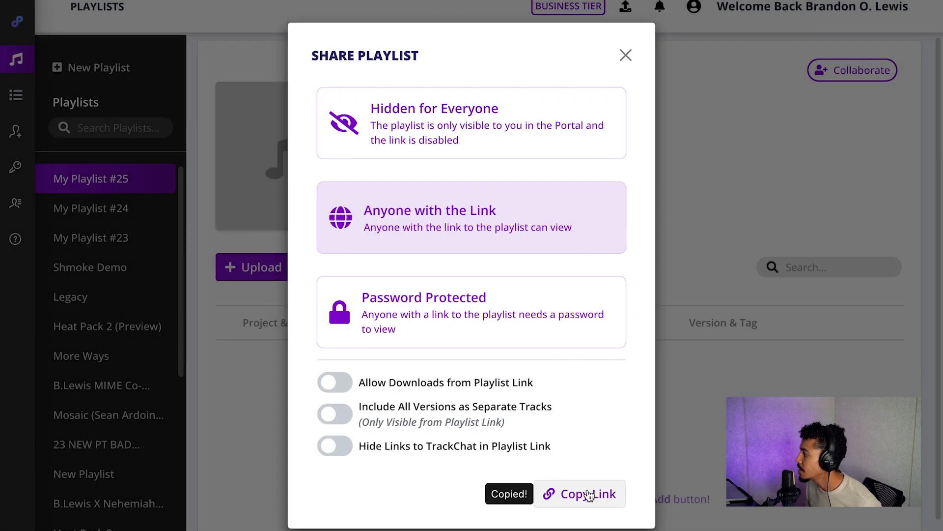